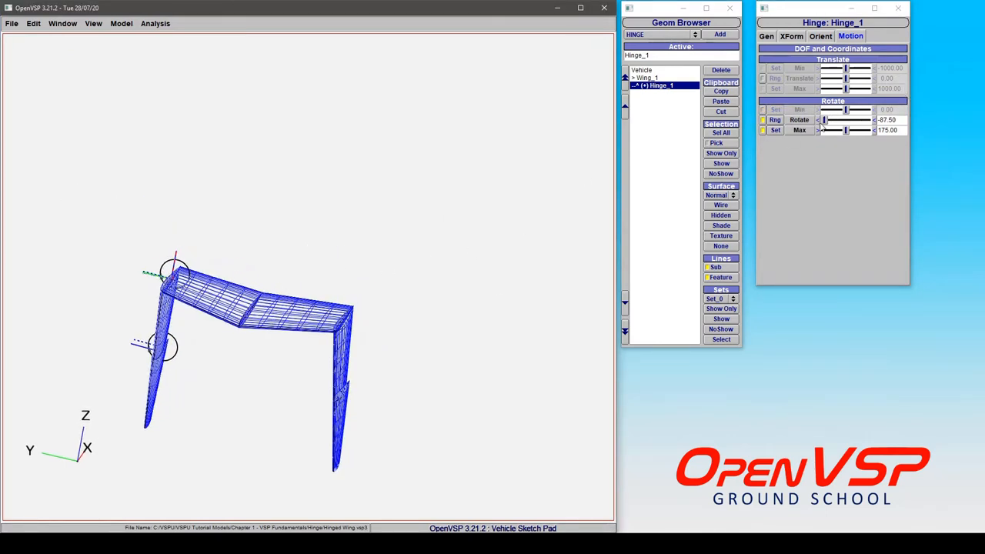
Drag Hinge_1's Rotate slider to bring the hinged wing back level at 0°
left_click_drag(824, 120, 837, 120)
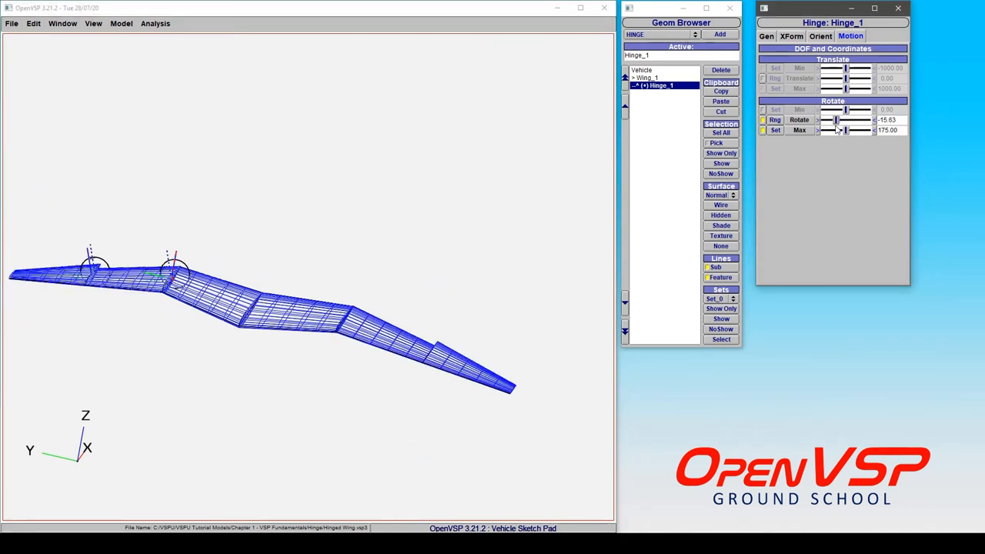
left_click_drag(836, 120, 839, 120)
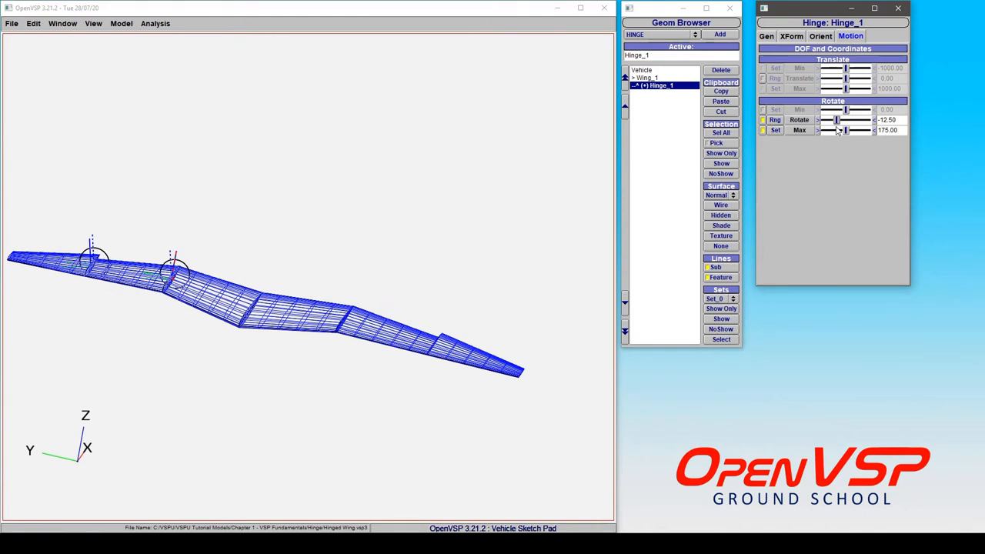
left_click_drag(839, 119, 832, 119)
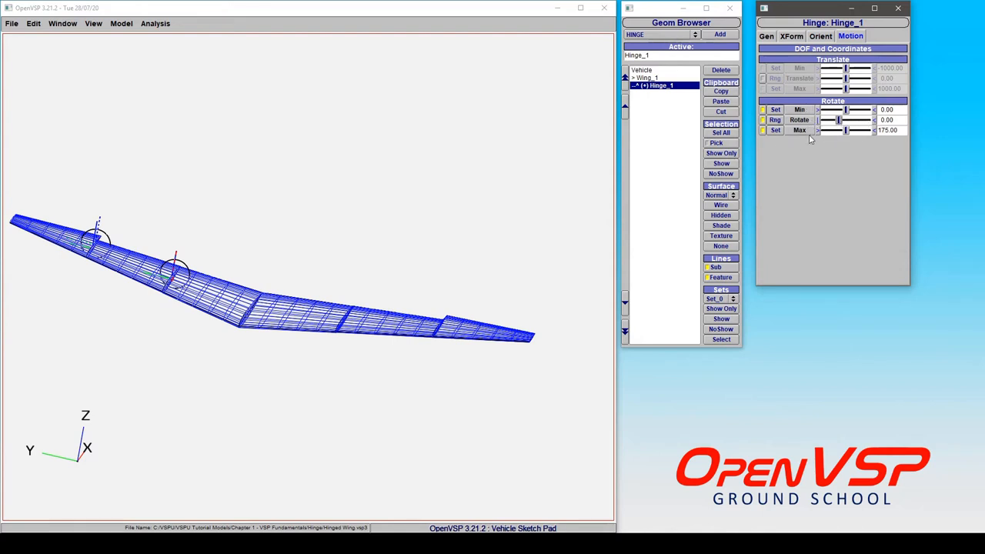
mouse_move(579, 191)
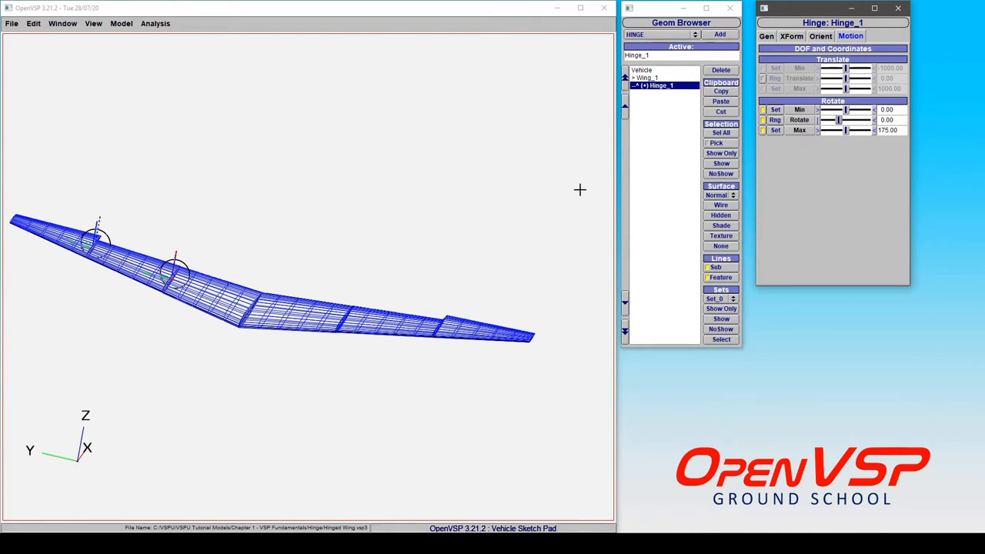
Fold the outer wing upward with the Rotate slider until the tips meet near 118.75°
left_click_drag(833, 119, 841, 119)
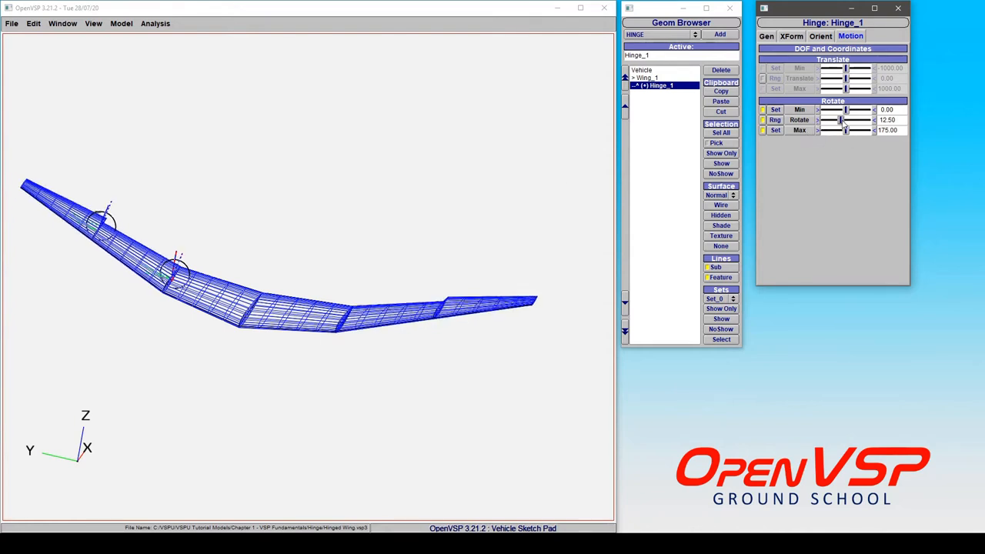
left_click_drag(839, 120, 853, 120)
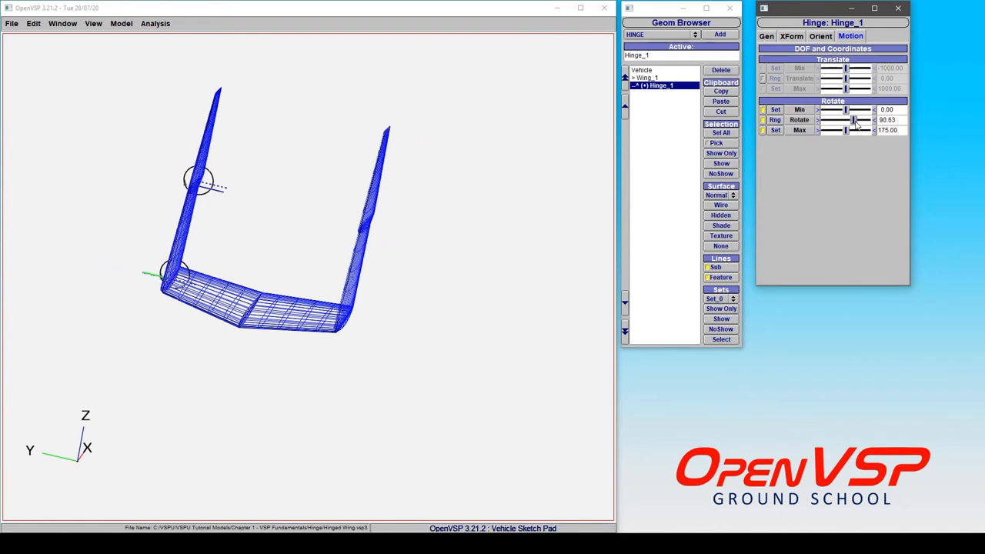
left_click_drag(853, 120, 863, 120)
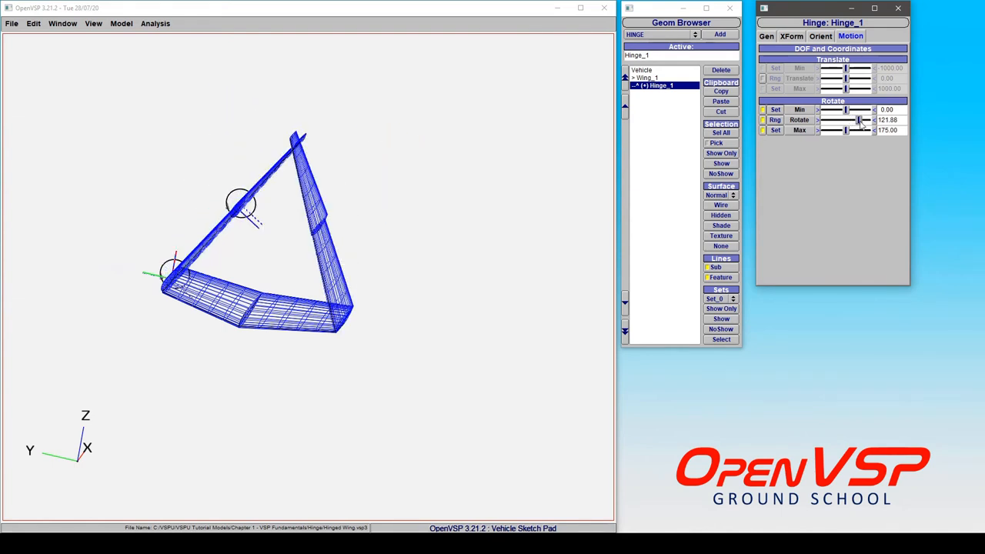
left_click_drag(862, 119, 858, 119)
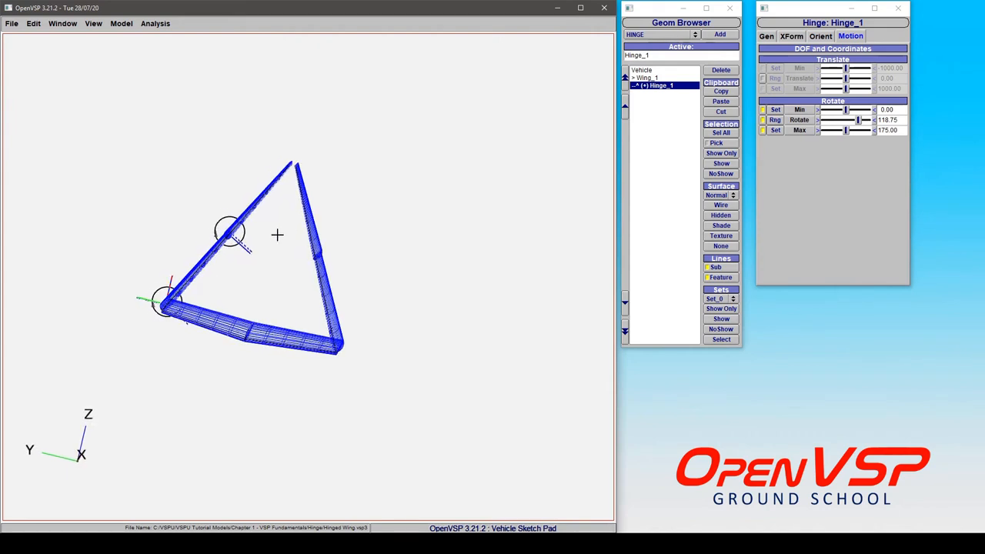
mouse_move(341, 210)
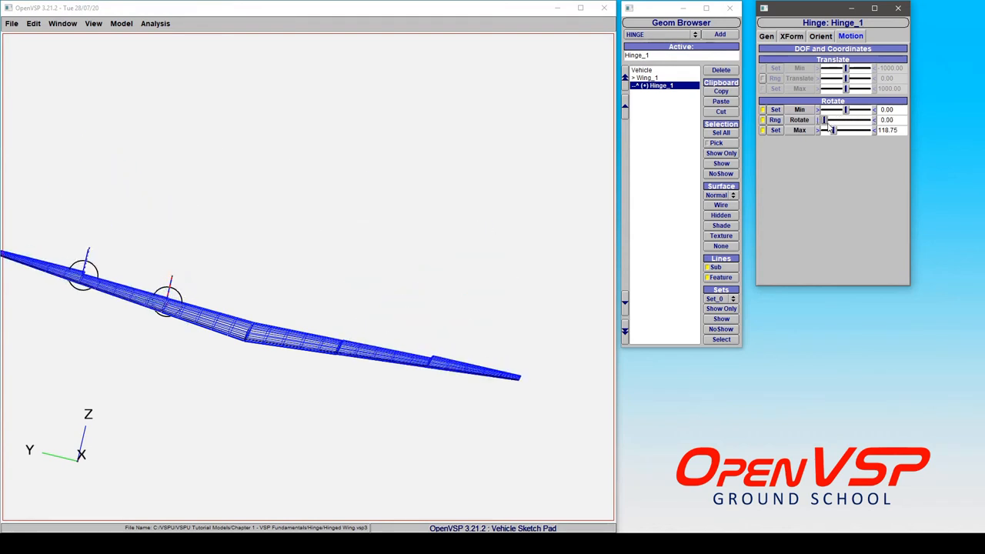
Drag Rotate fully to the 118.75° stop and fit the slider range to it
left_click_drag(827, 119, 858, 119)
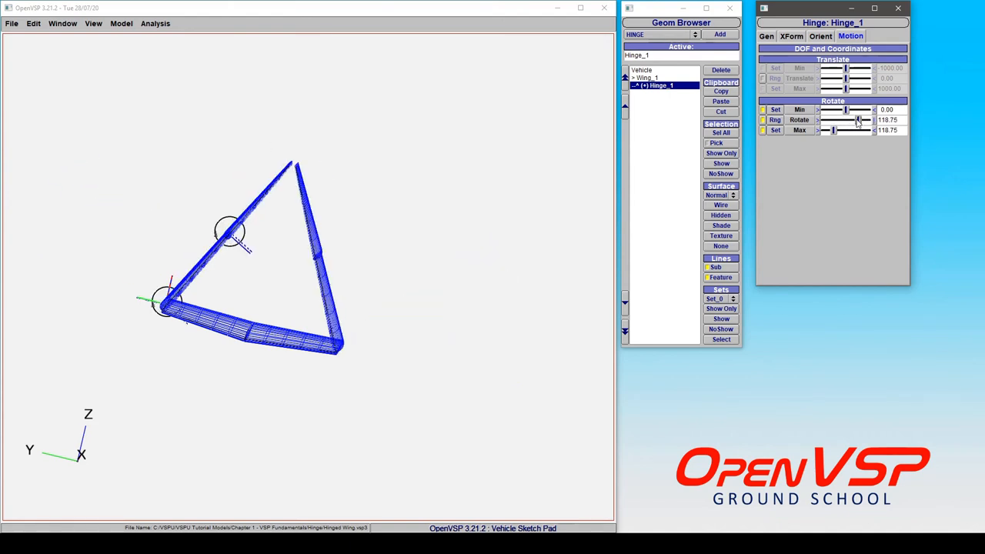
left_click_drag(859, 120, 853, 120)
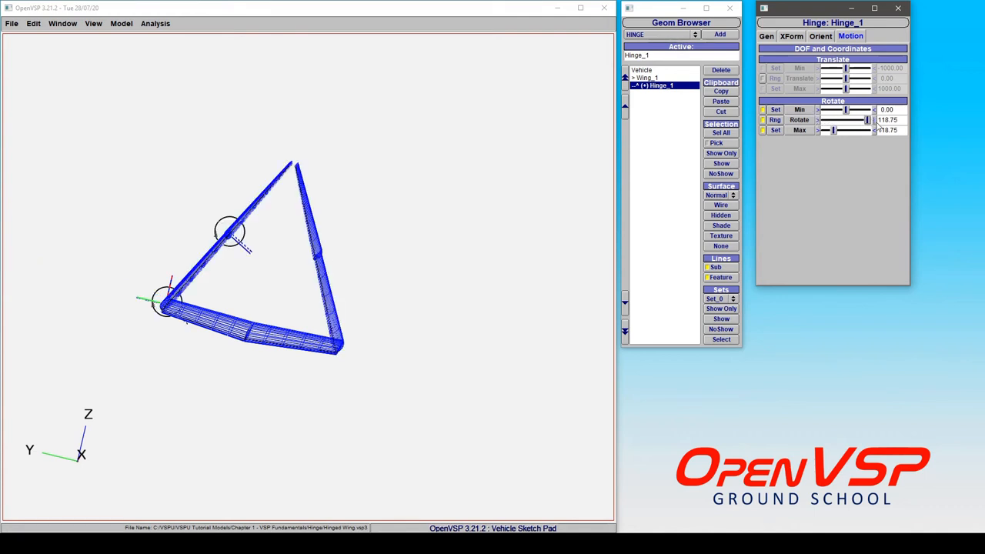
left_click_drag(870, 120, 855, 120)
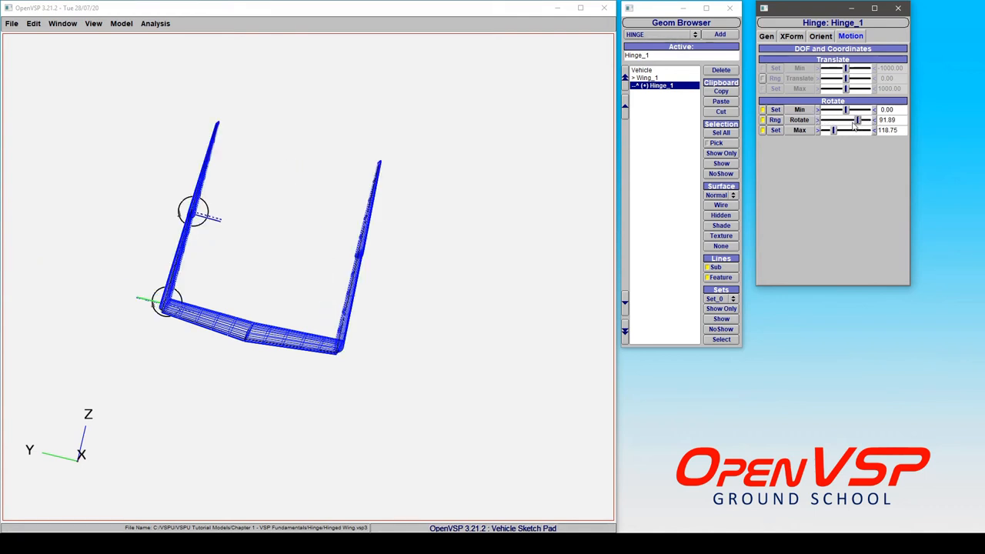
left_click_drag(858, 120, 834, 120)
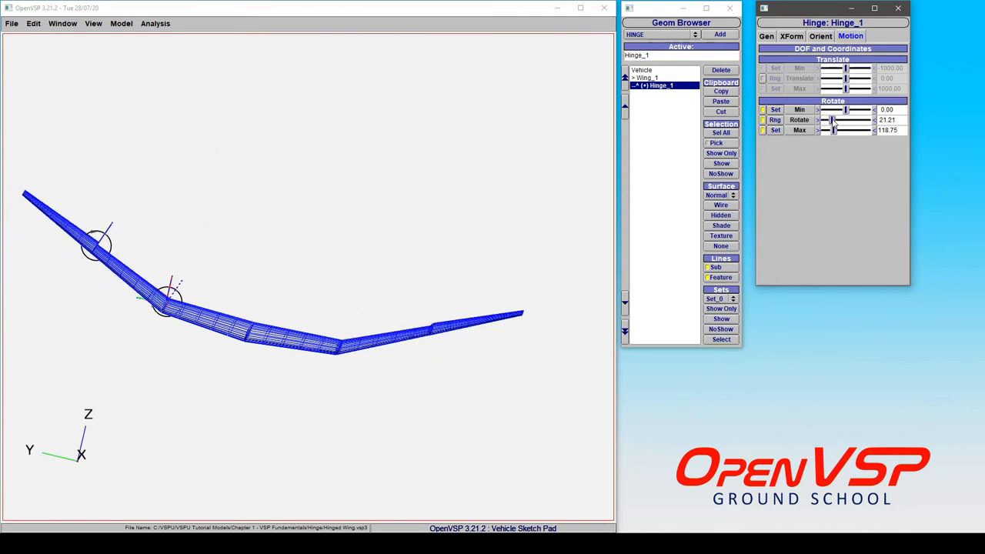
left_click_drag(835, 119, 869, 119)
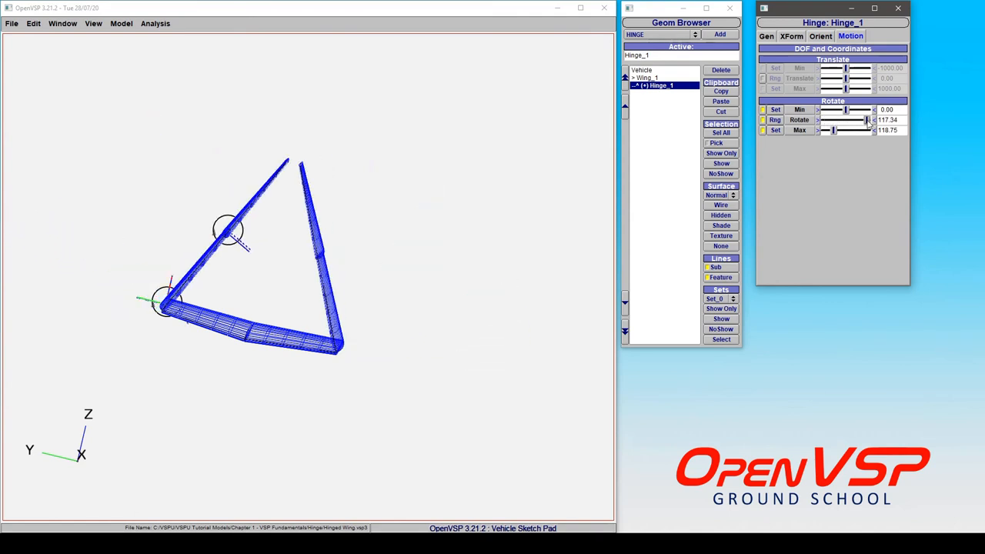
left_click_drag(870, 120, 839, 120)
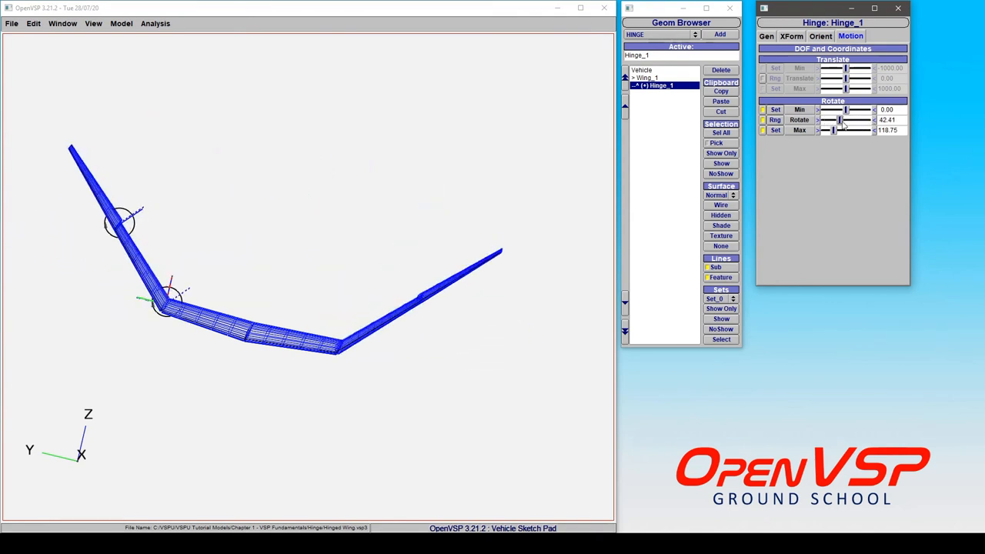
left_click_drag(843, 120, 836, 121)
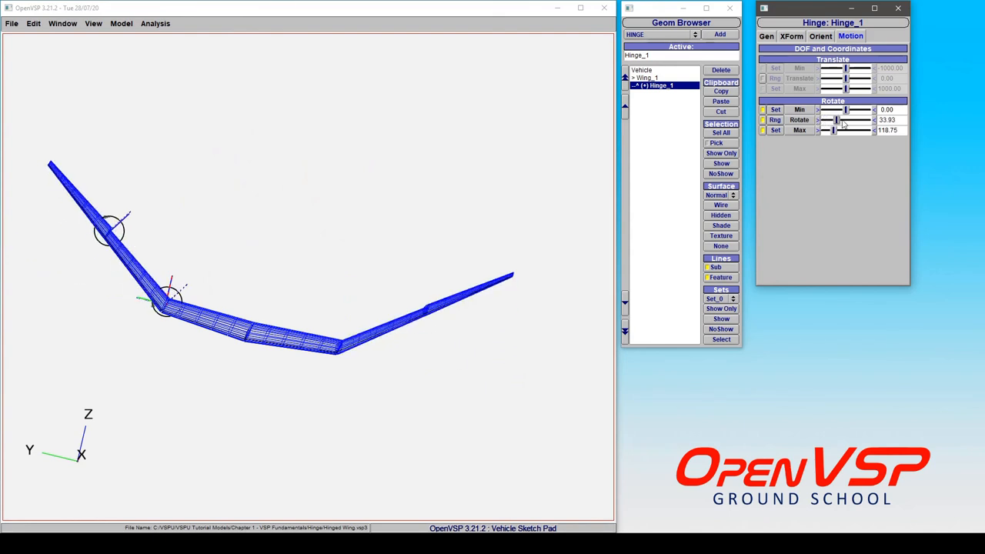
left_click_drag(837, 121, 866, 120)
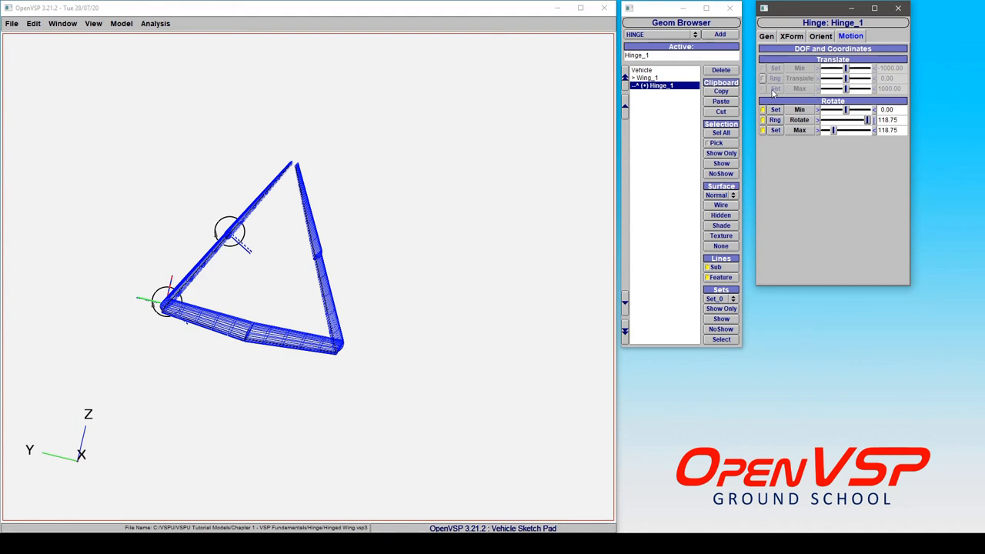
mouse_move(812, 90)
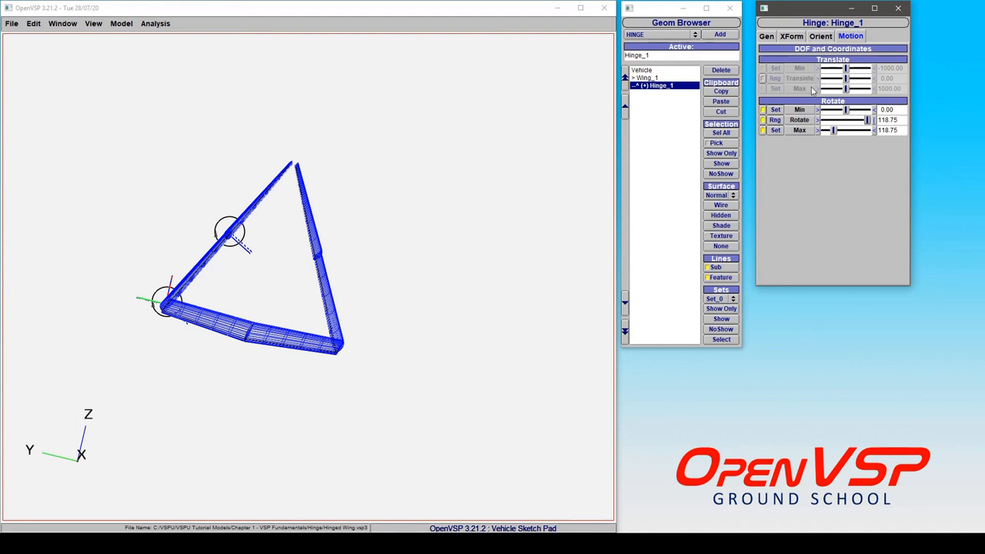